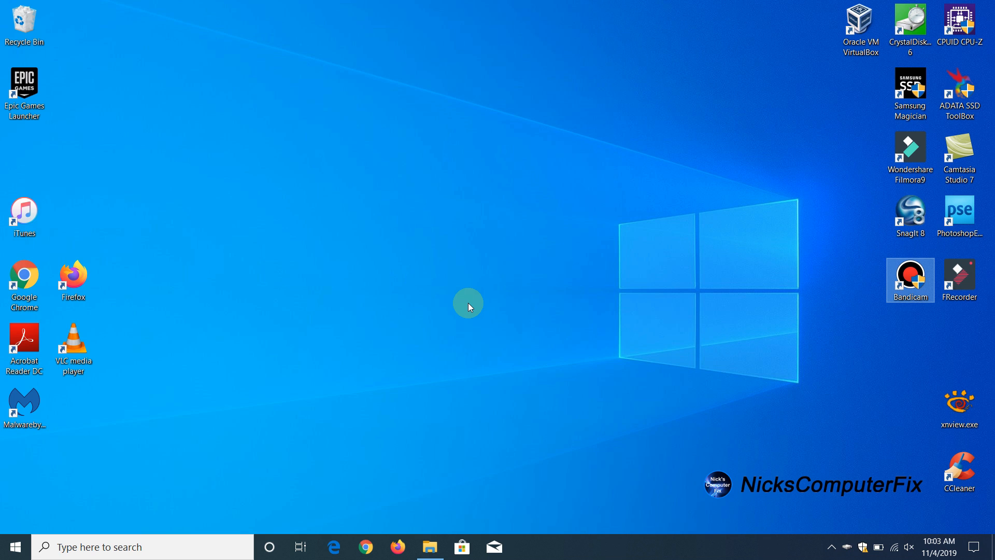
pyautogui.moveTo(112, 485)
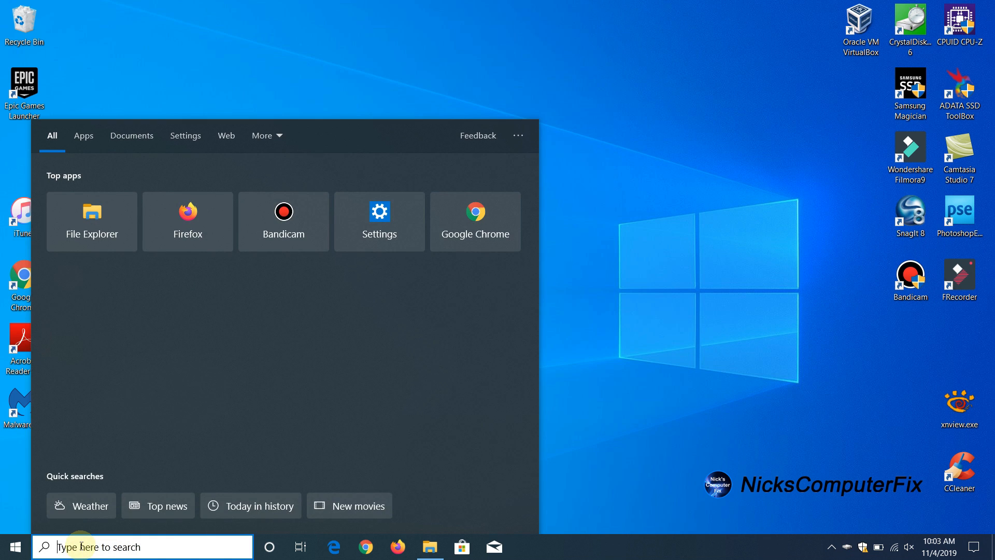
# Search Windows for 'msin' to bring up System Information as the best match.
pyautogui.write('msinfo')
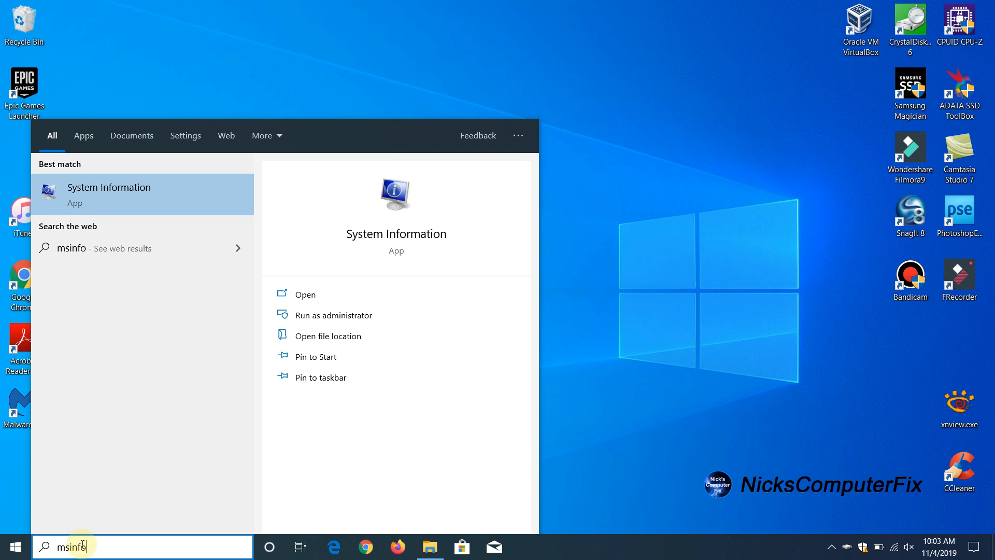
pyautogui.moveTo(181, 191)
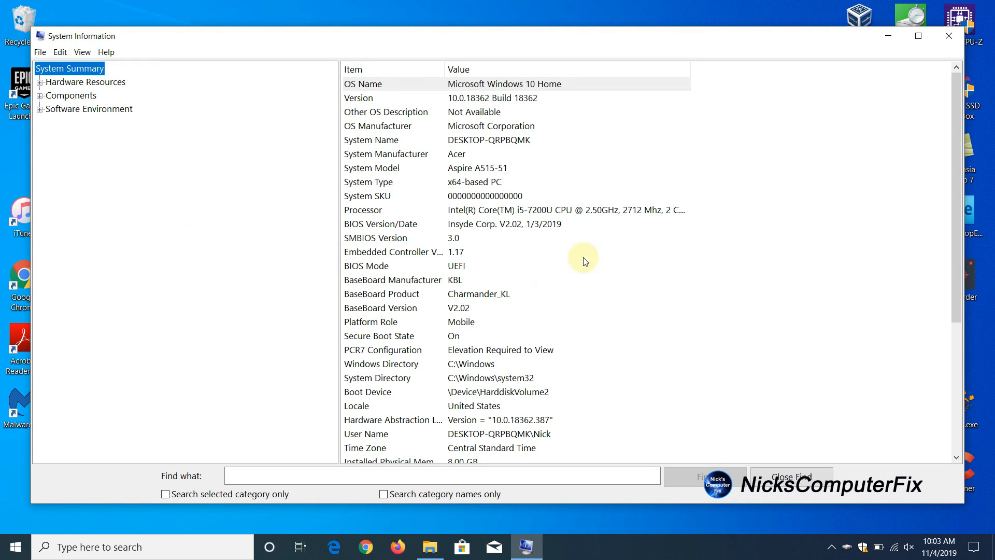
# Maximize System Information and scroll the System Summary down to the Hyper-V entries.
pyautogui.click(919, 36)
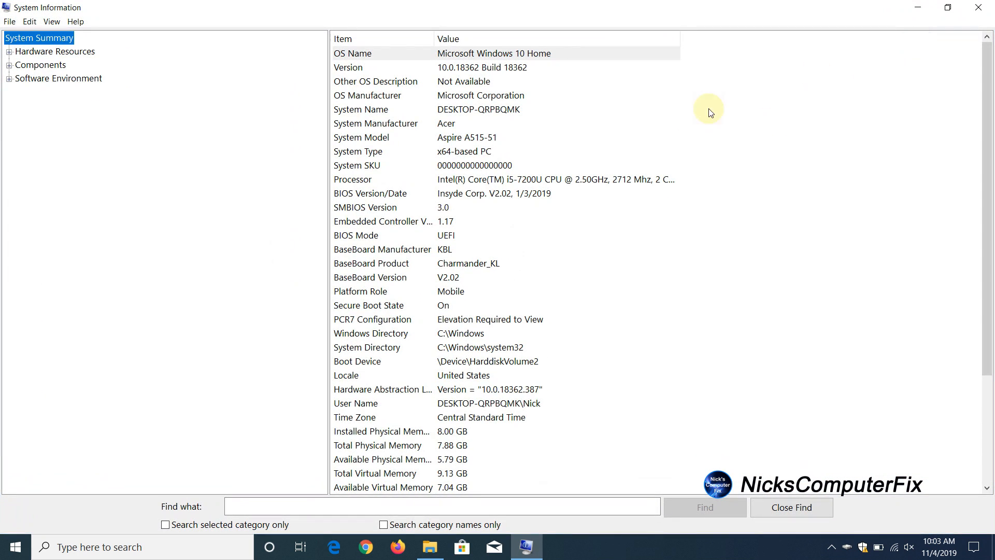
pyautogui.scroll(-3)
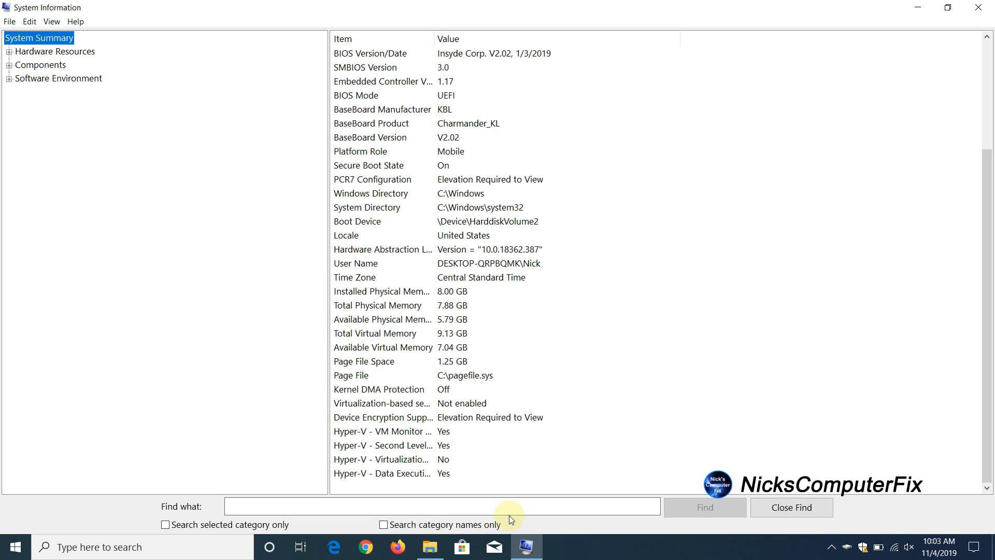
pyautogui.moveTo(459, 463)
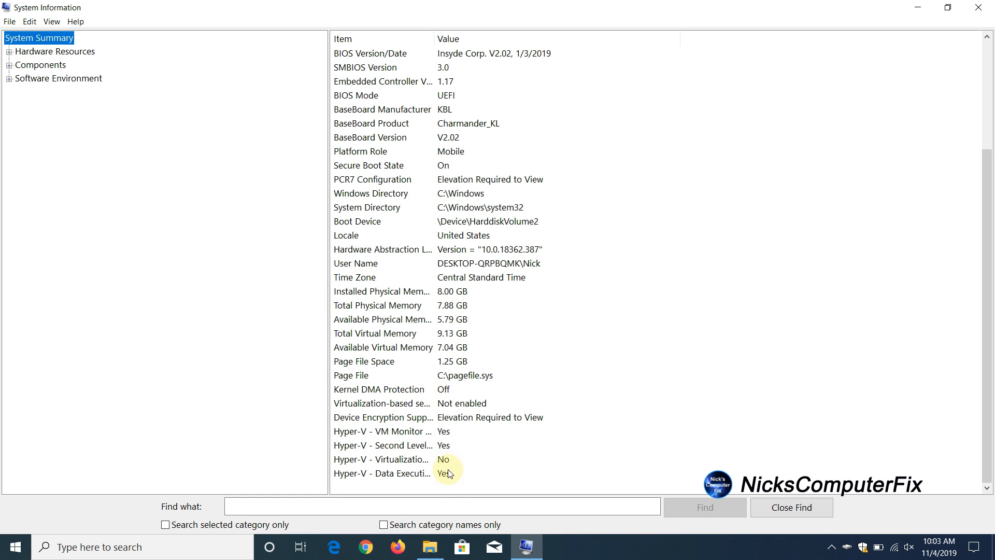
pyautogui.moveTo(447, 471)
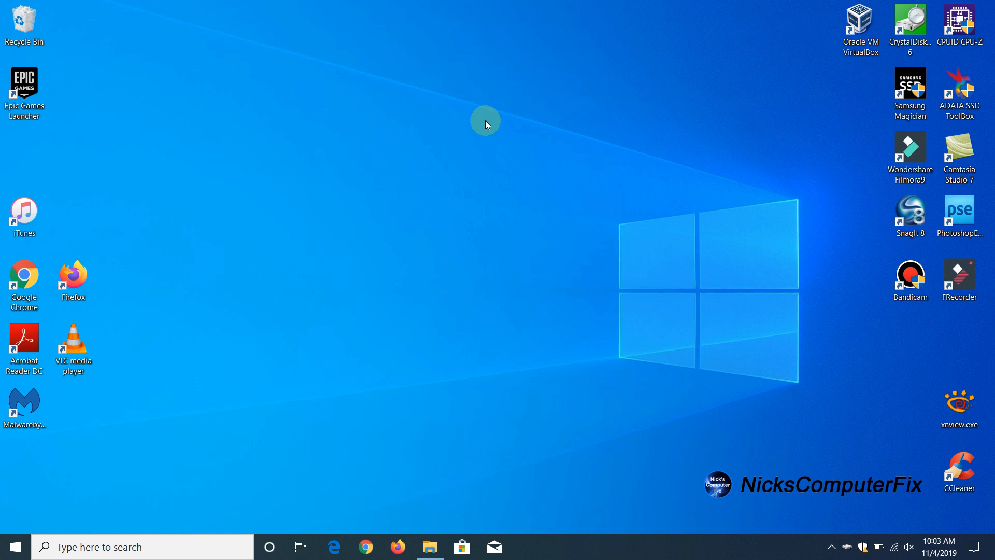
pyautogui.moveTo(474, 304)
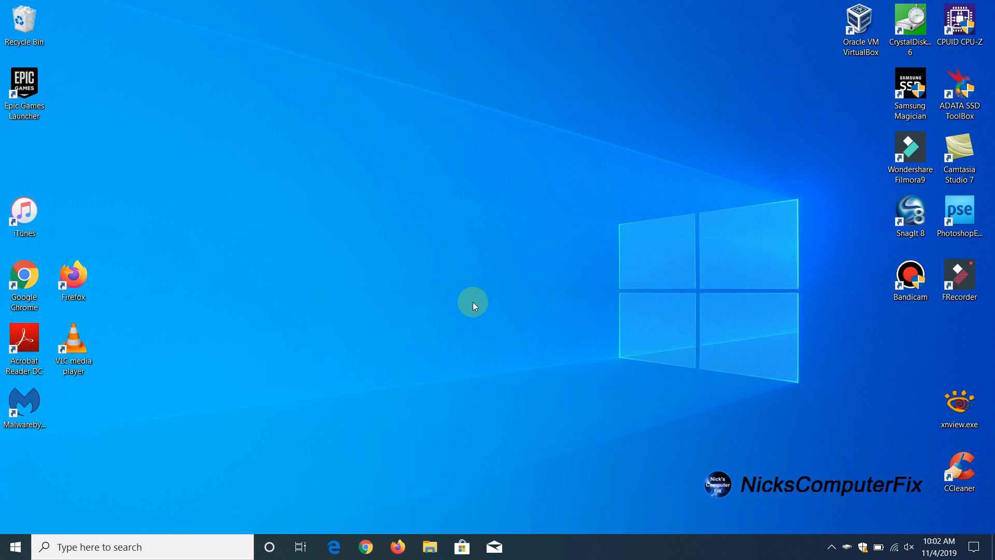
pyautogui.moveTo(467, 285)
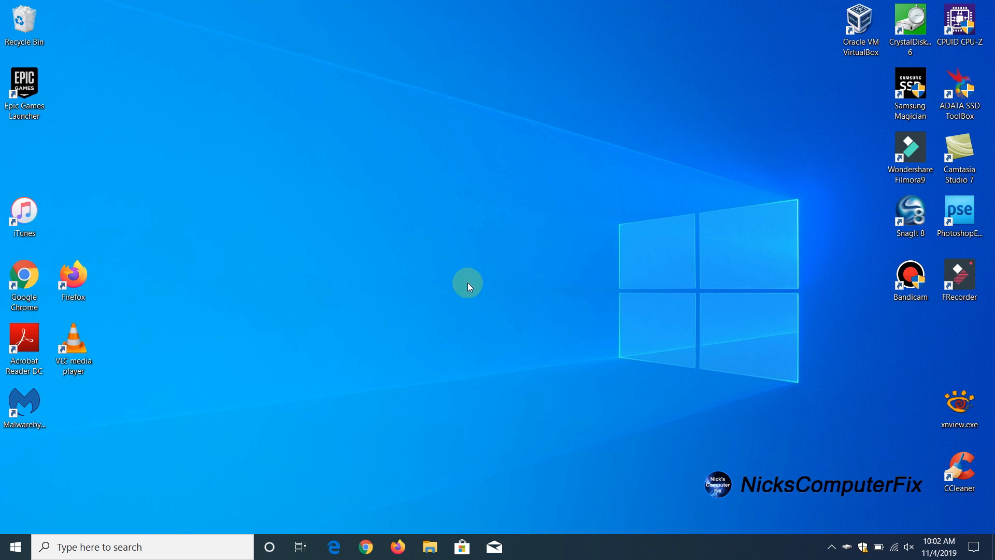
pyautogui.moveTo(411, 260)
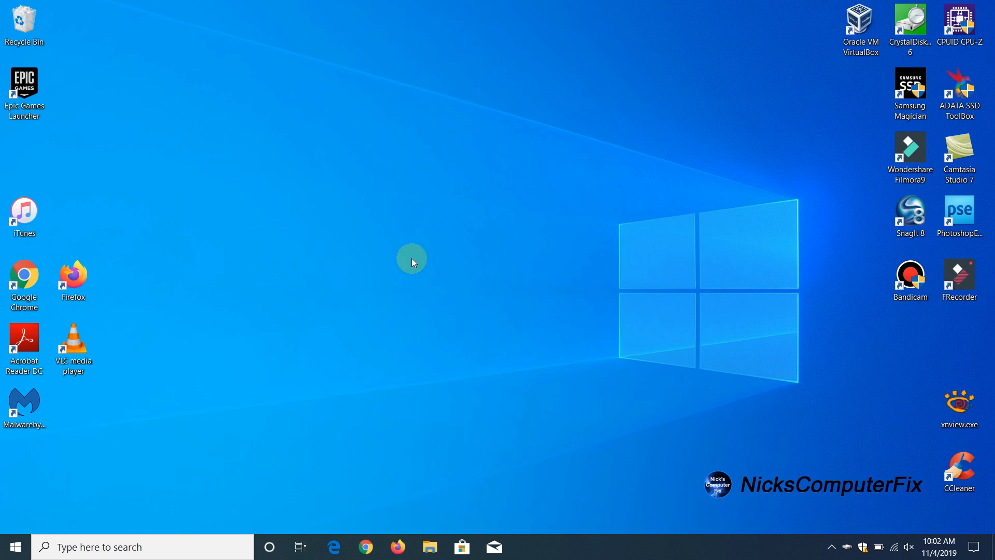
pyautogui.click(860, 21)
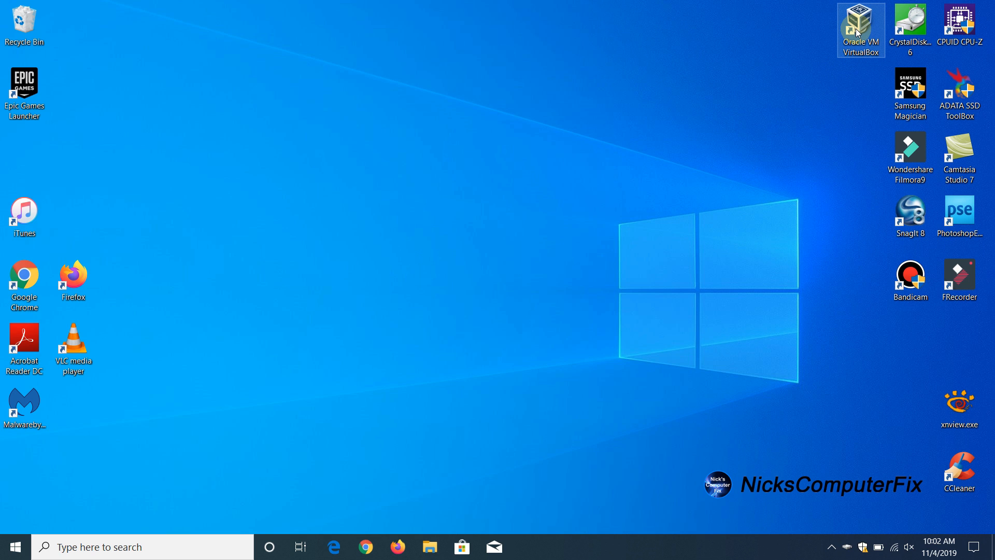
pyautogui.moveTo(857, 31)
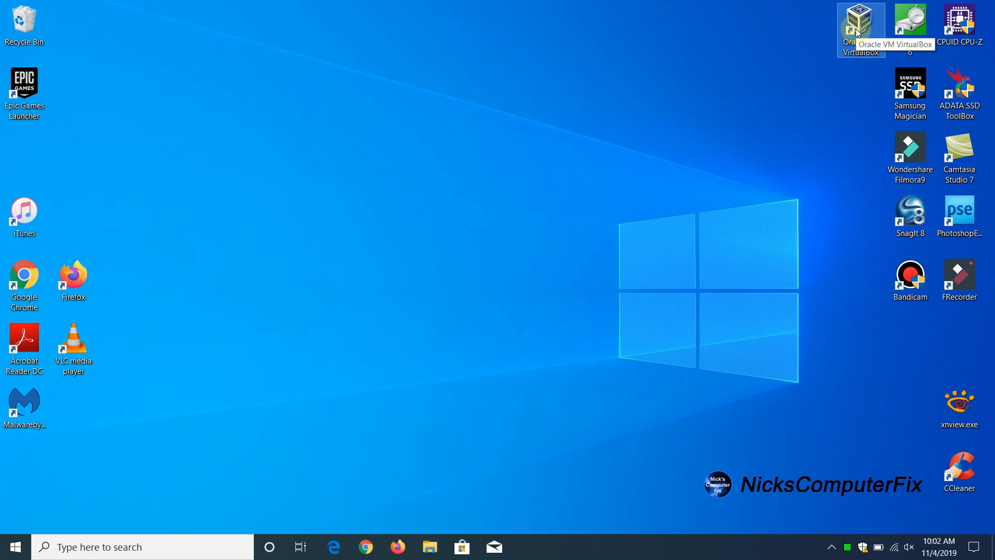
# Launch VirtualBox, try both Windows 10 VMs, dismiss their session errors, and close it.
pyautogui.doubleClick(861, 20)
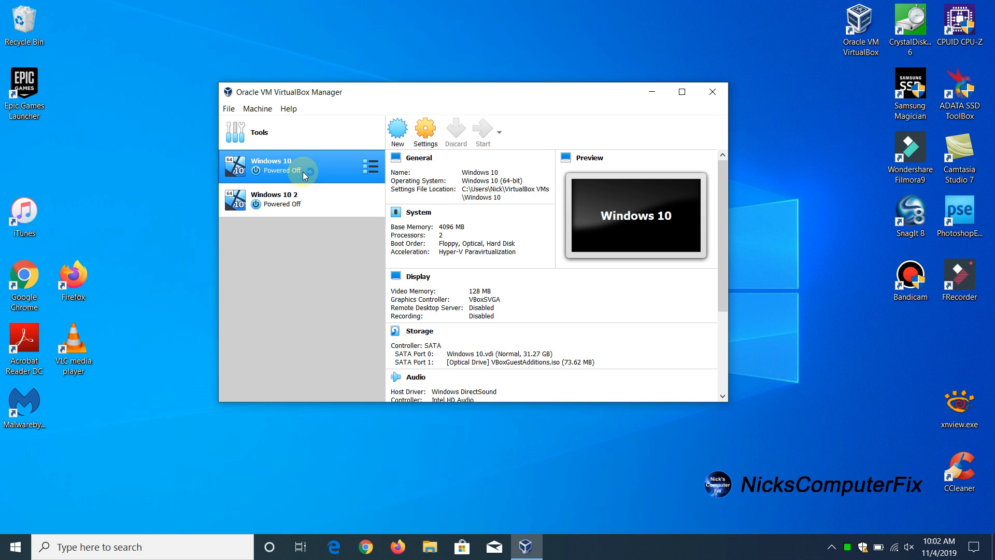
pyautogui.click(482, 131)
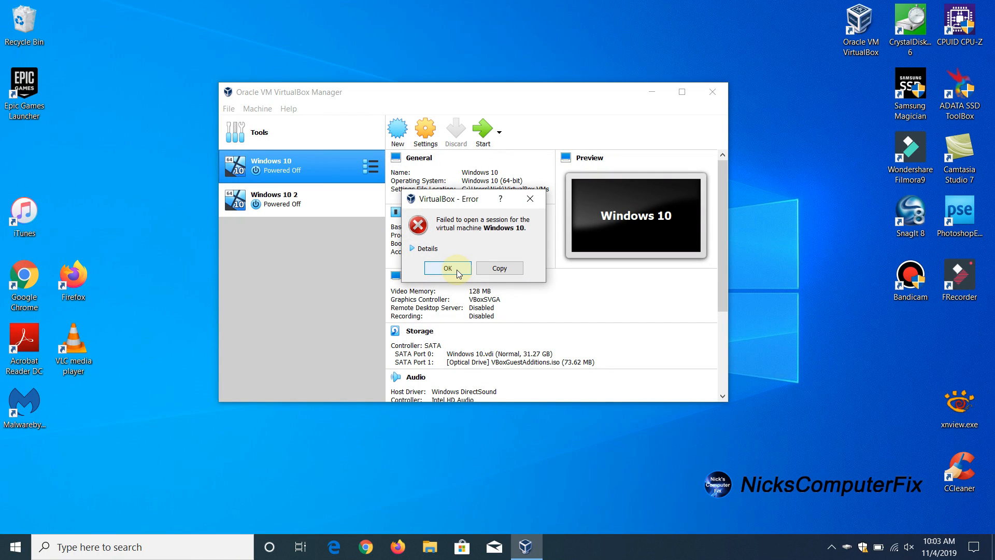
pyautogui.click(448, 267)
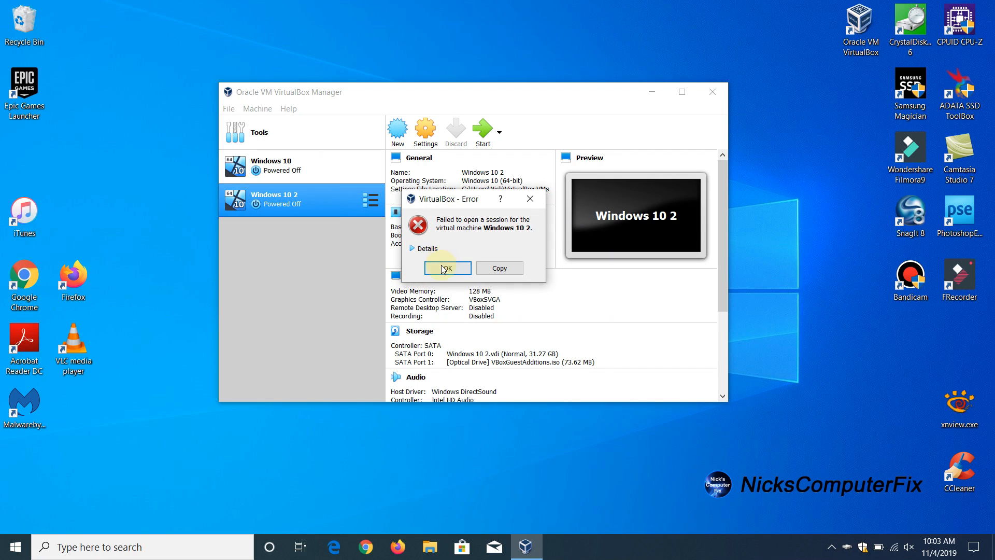
pyautogui.click(448, 267)
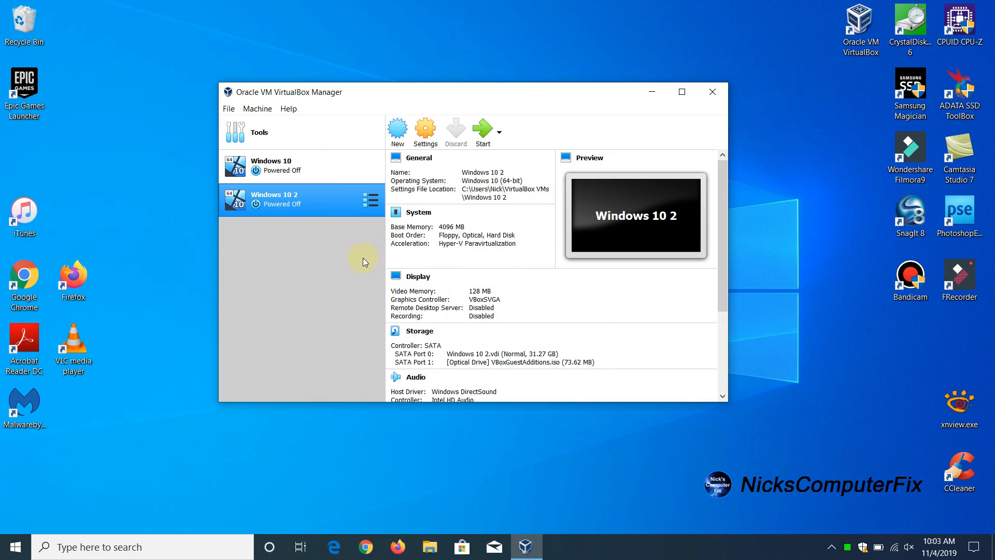
pyautogui.moveTo(312, 195)
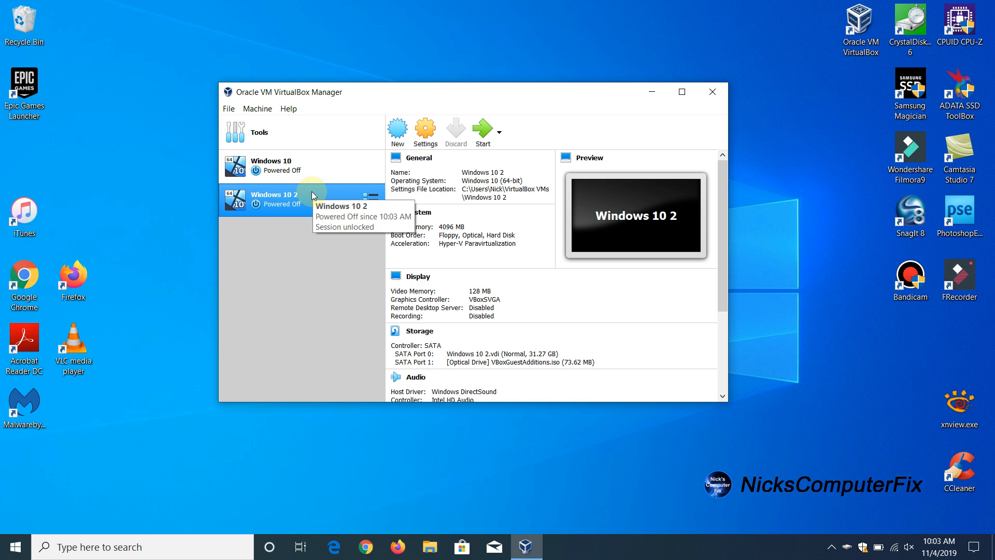
pyautogui.moveTo(525, 206)
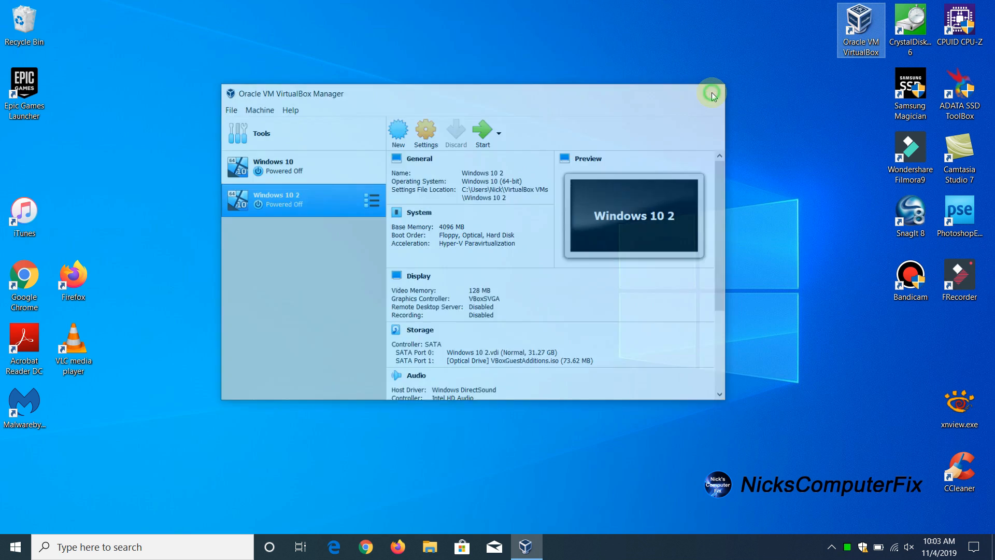
pyautogui.click(712, 96)
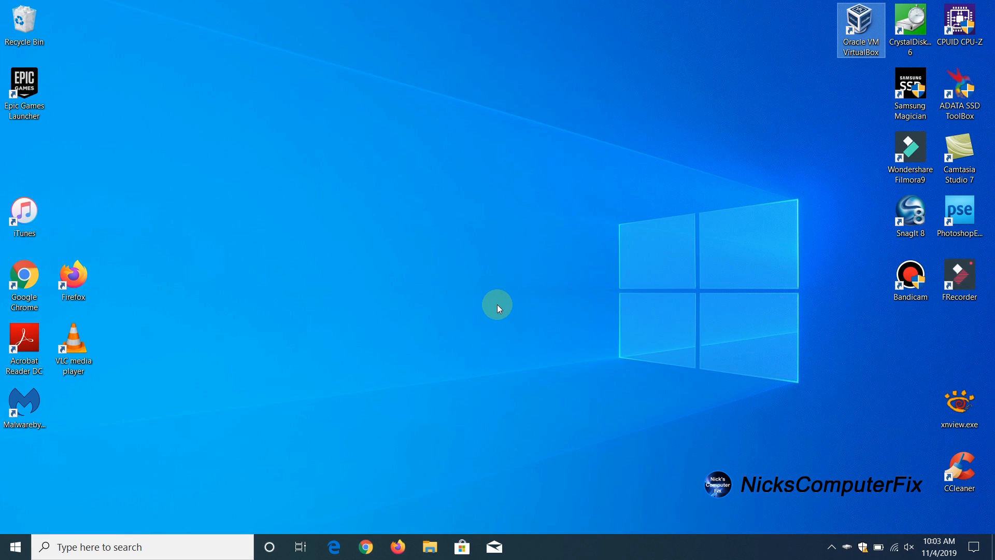
# Restart Windows through the Start button's Shut down or sign out menu.
pyautogui.rightClick(18, 545)
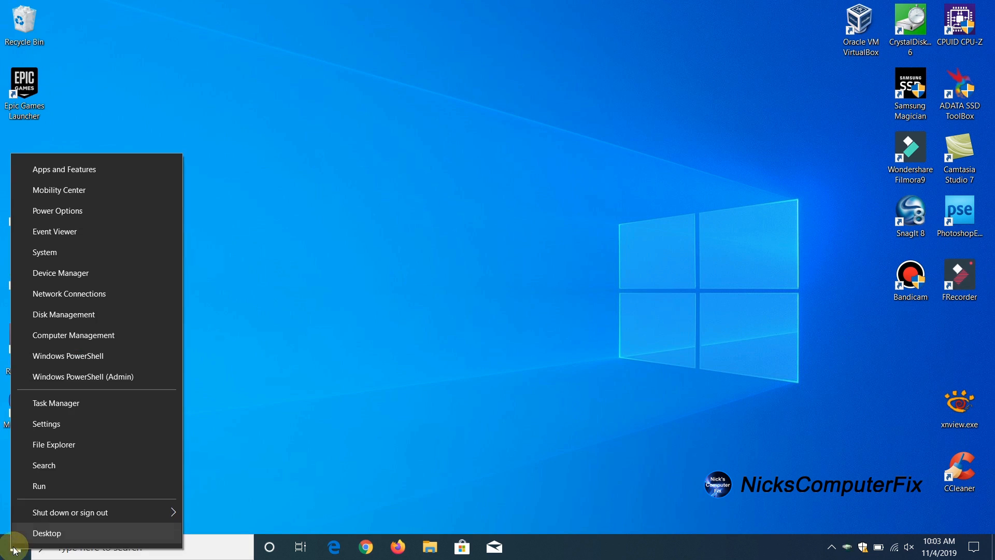
pyautogui.click(73, 512)
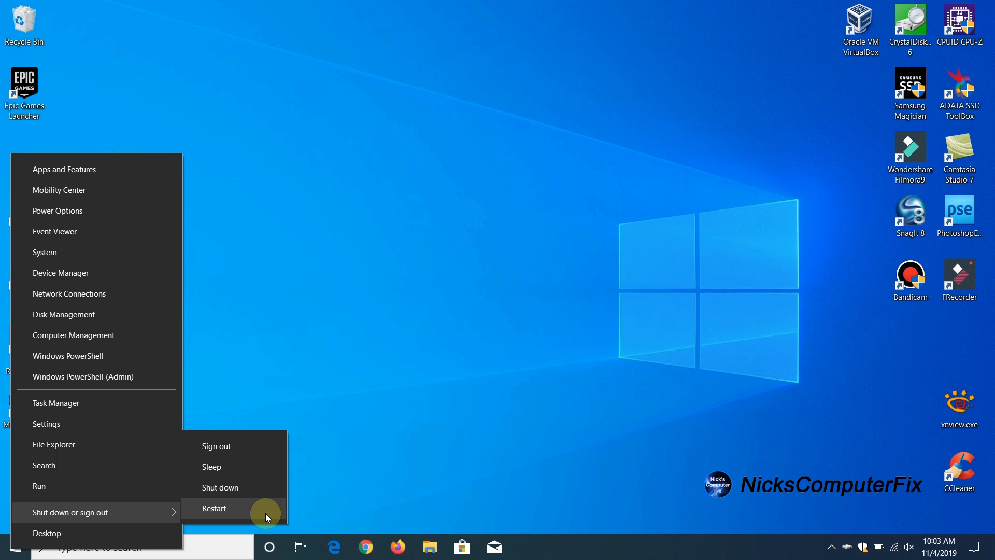
pyautogui.click(214, 508)
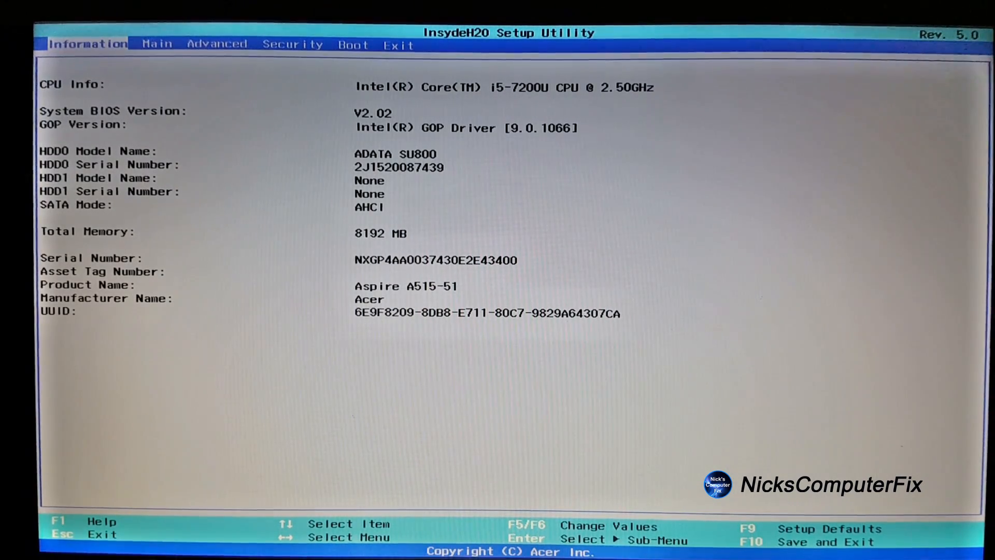
# Go to the Advanced firmware tab and enable Intel VTX virtualization.
pyautogui.click(217, 44)
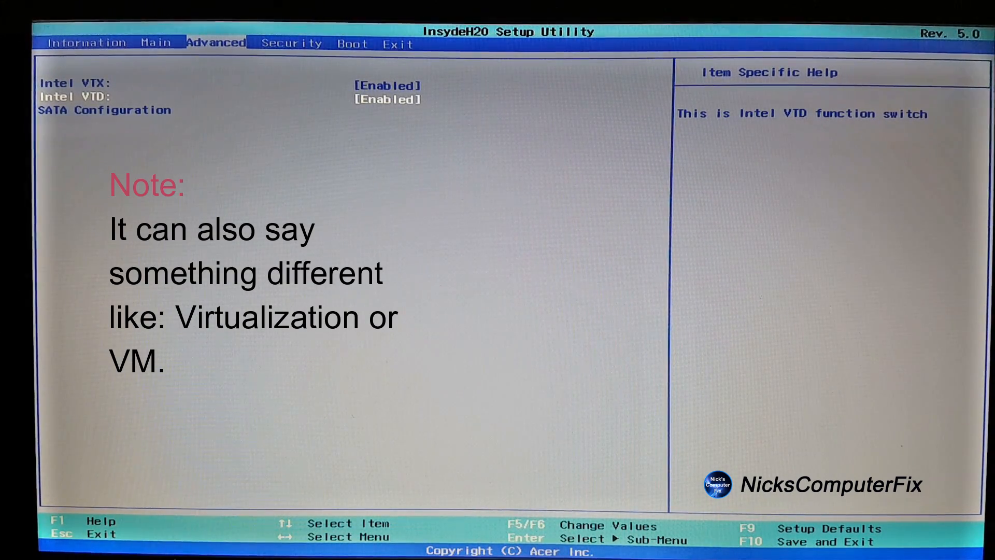
pyautogui.click(397, 44)
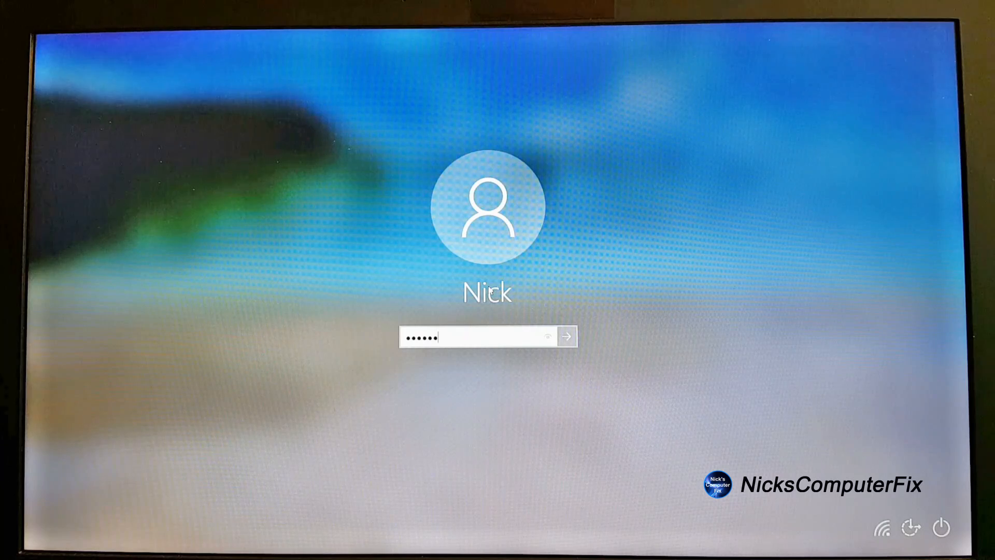
# Sign in to Windows and search 'ms' to find System Information.
pyautogui.click(567, 337)
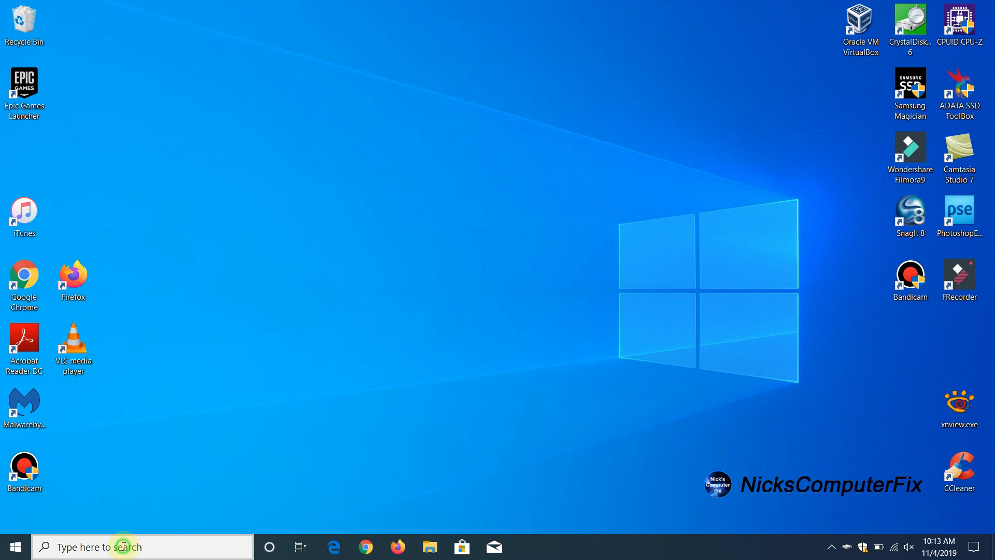
pyautogui.write('msinfo')
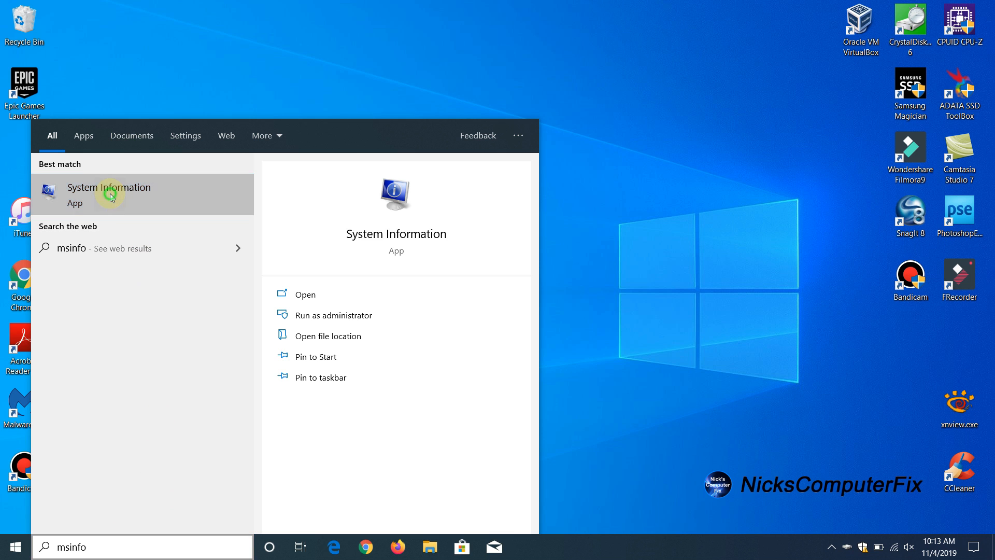
# Open System Information, maximize it, and scroll to the Hyper-V rows now reading Yes.
pyautogui.click(111, 195)
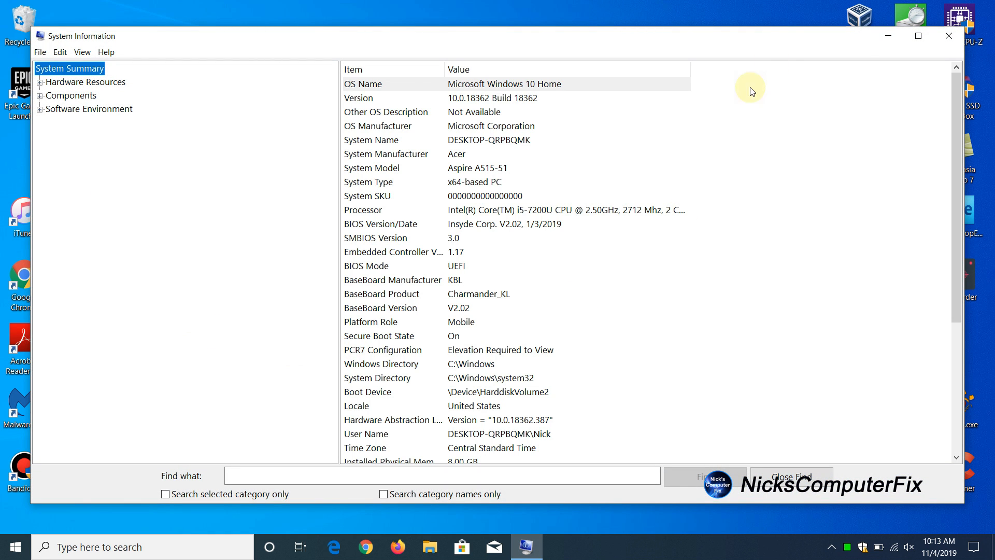
pyautogui.click(918, 36)
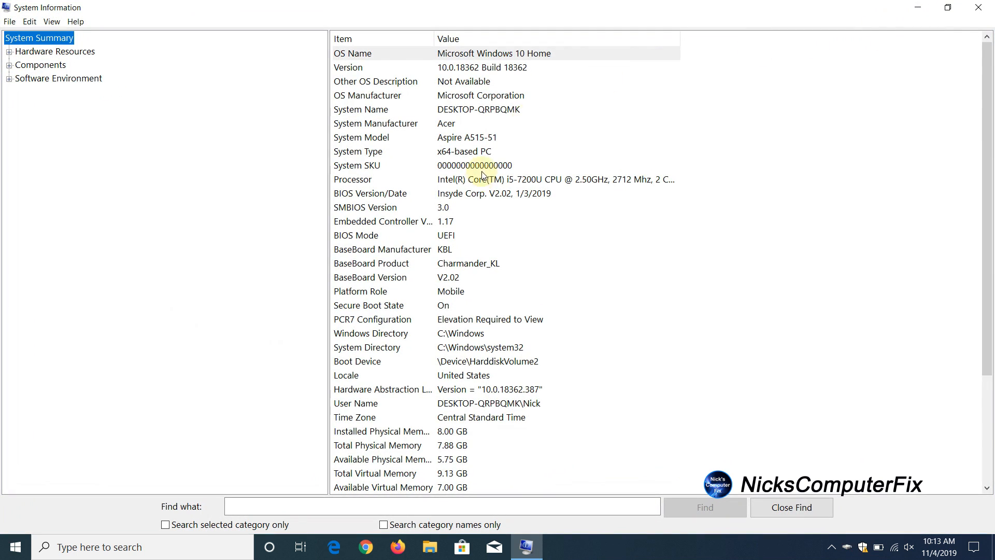
pyautogui.scroll(-3)
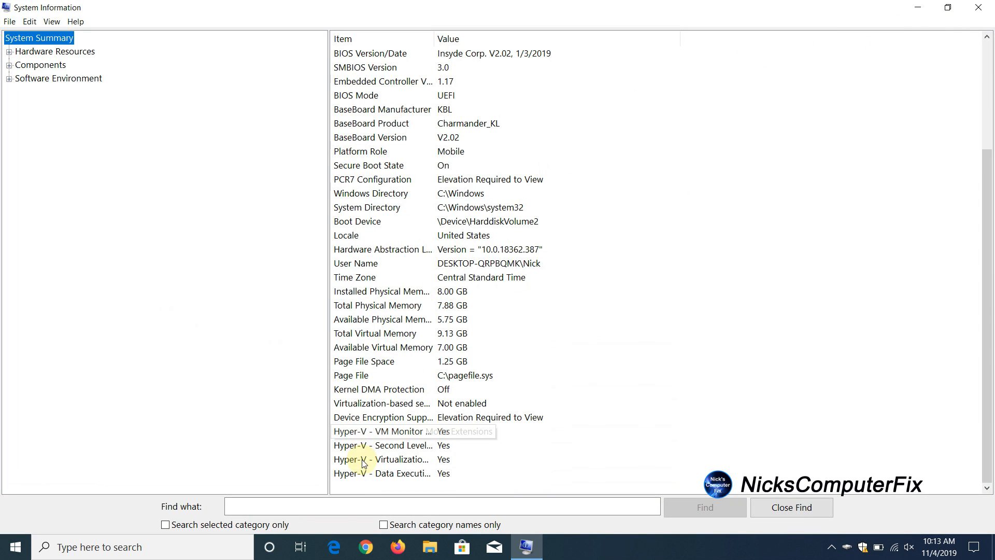
pyautogui.moveTo(433, 488)
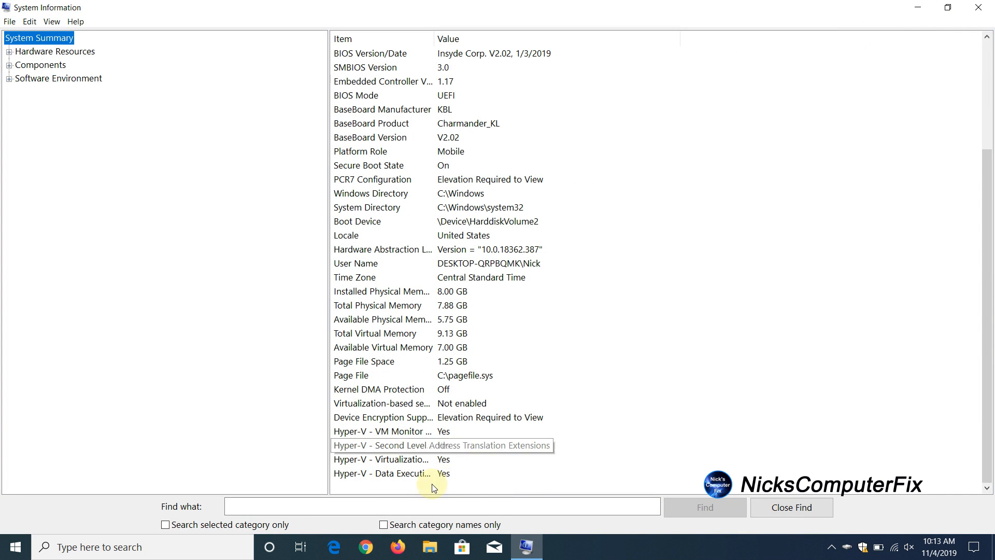
pyautogui.moveTo(420, 470)
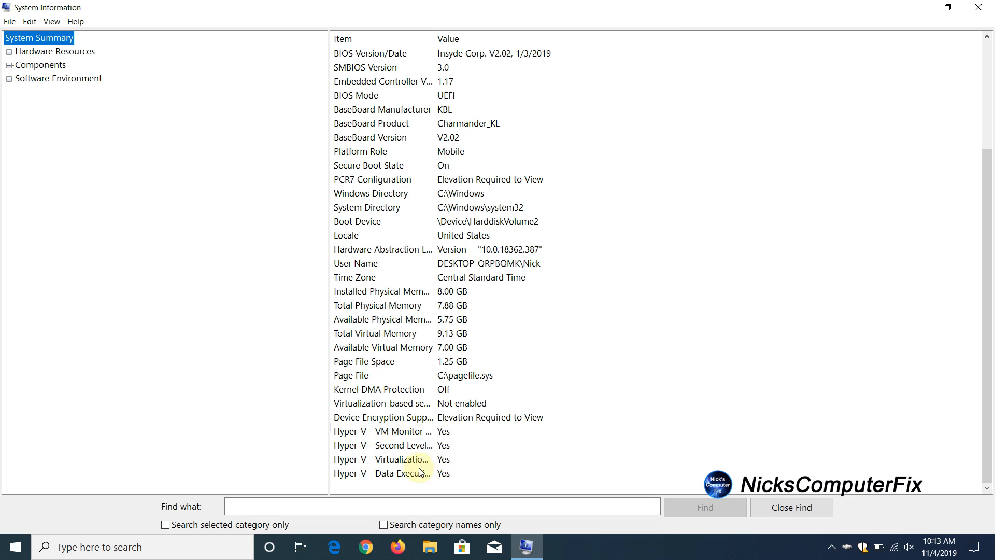
pyautogui.moveTo(451, 468)
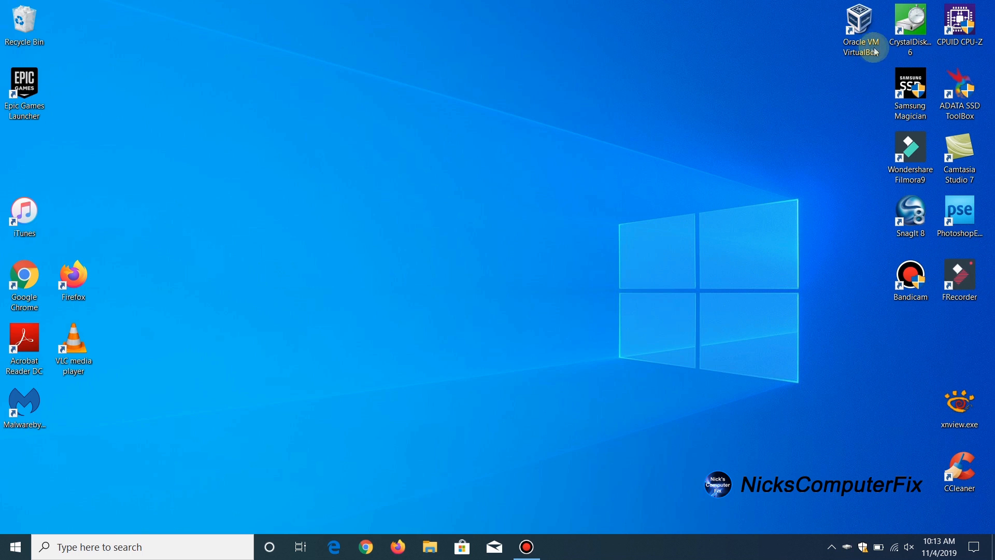
# Launch VirtualBox from the desktop shortcut and start the Windows 10 2 virtual machine.
pyautogui.click(860, 21)
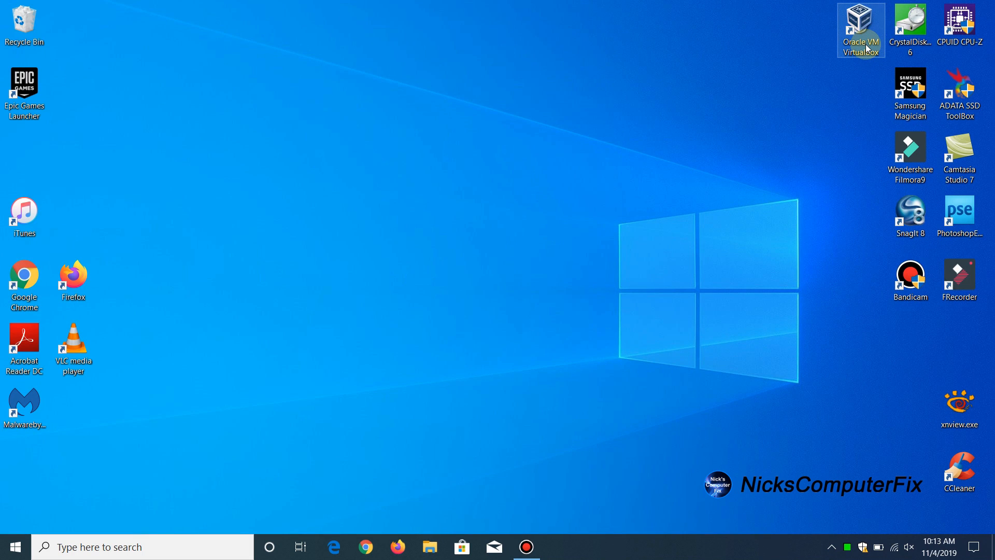
pyautogui.doubleClick(861, 21)
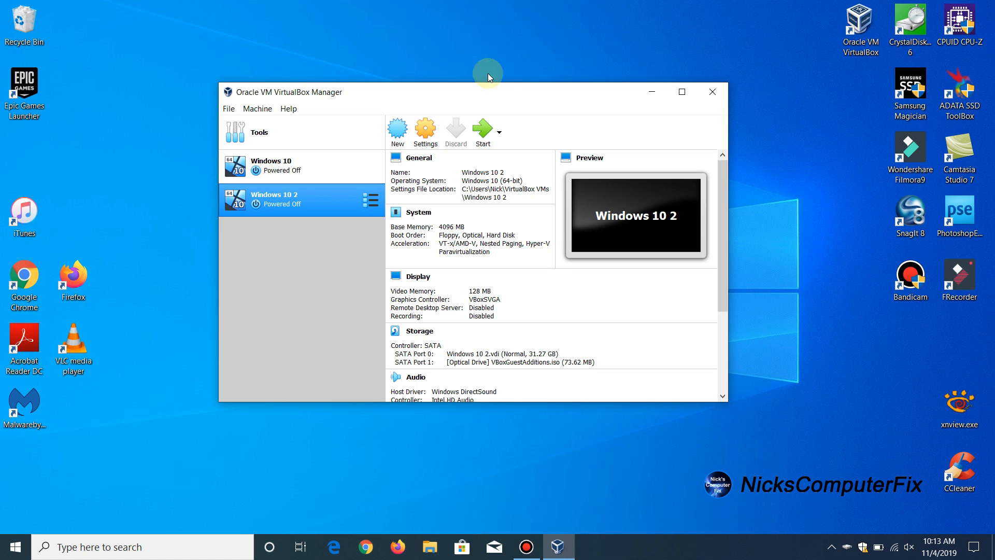
pyautogui.click(293, 167)
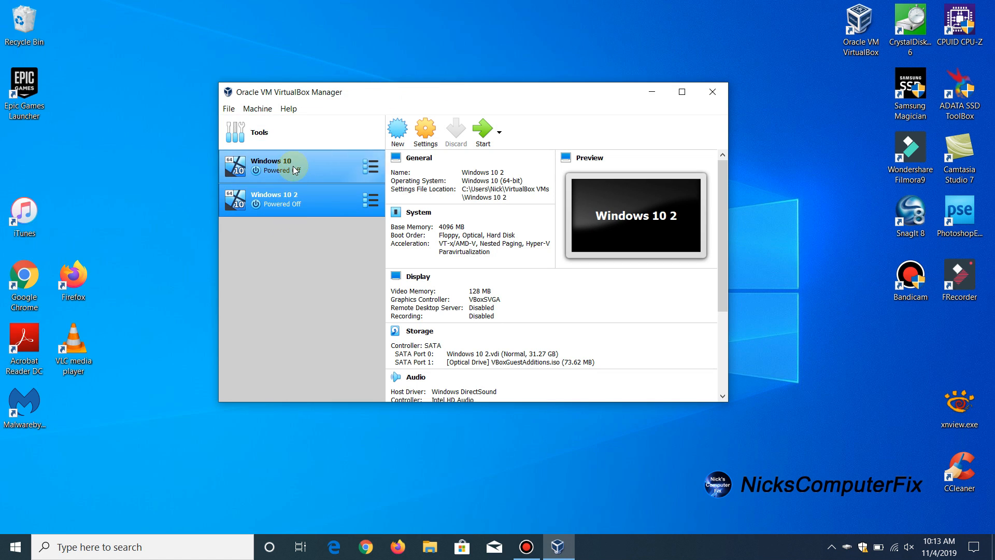
pyautogui.click(286, 203)
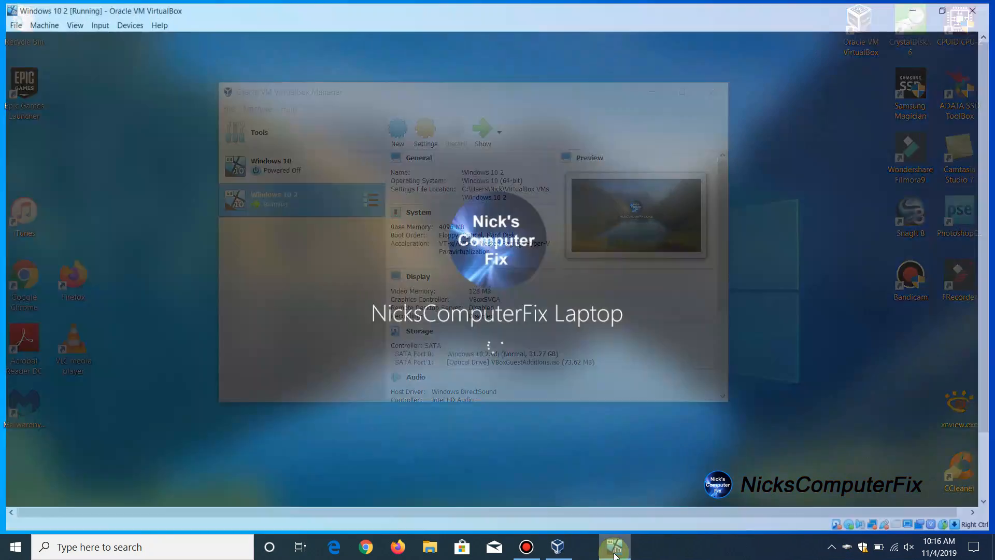
pyautogui.click(591, 546)
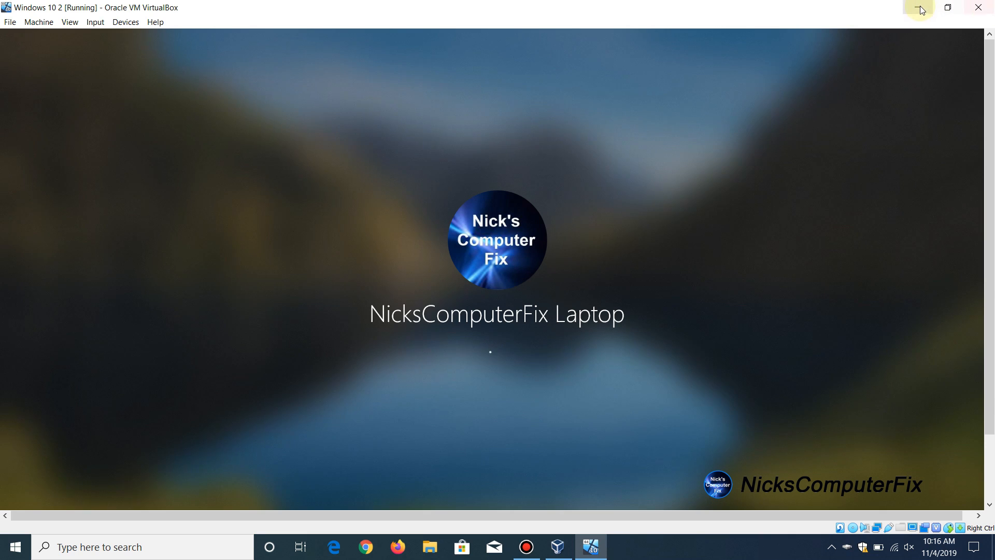